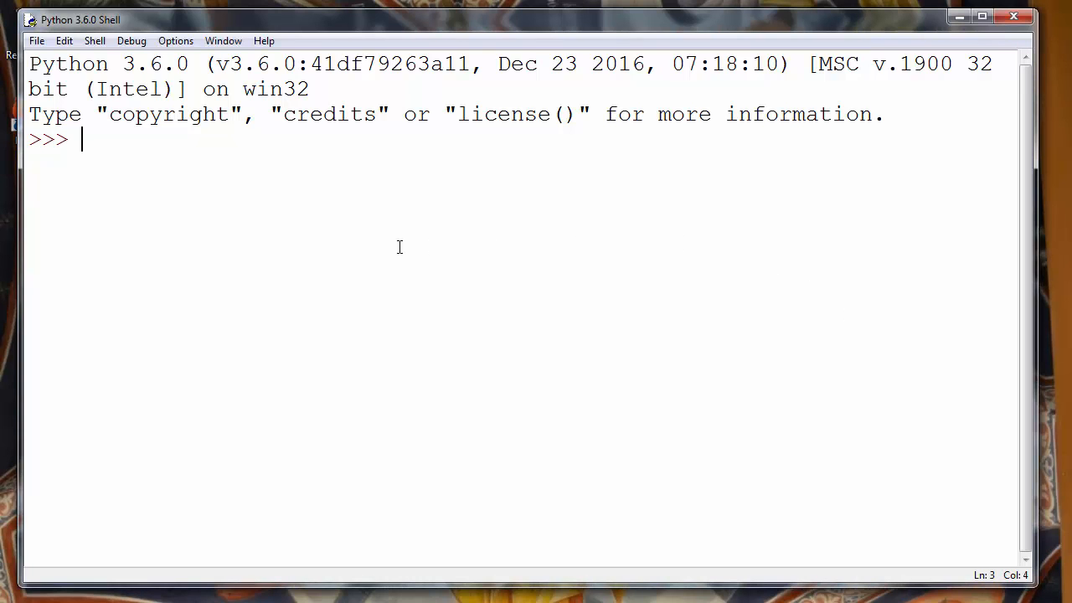
Create my_set = set([1,2,3,4,5]) at the >>> prompt.
{"action": "type", "text": "m"}
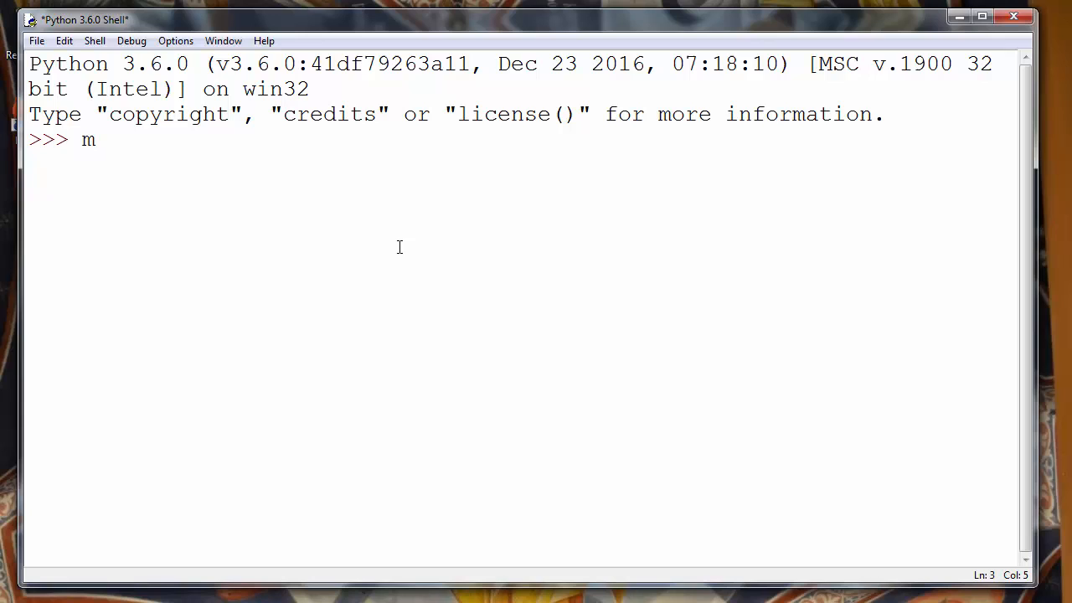
{"action": "type", "text": "y_set"}
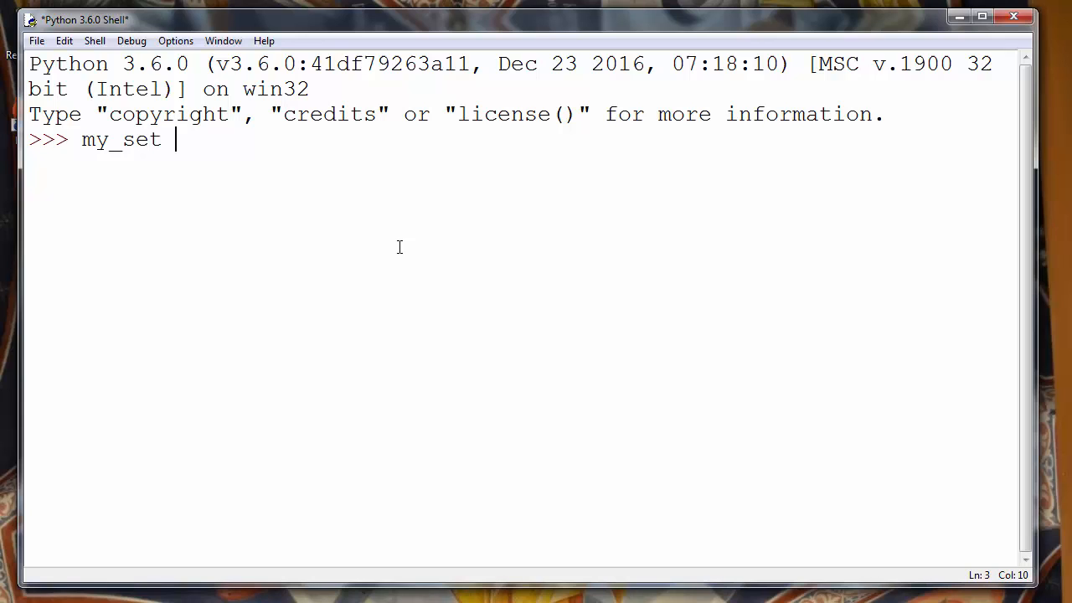
{"action": "type", "text": "= set"}
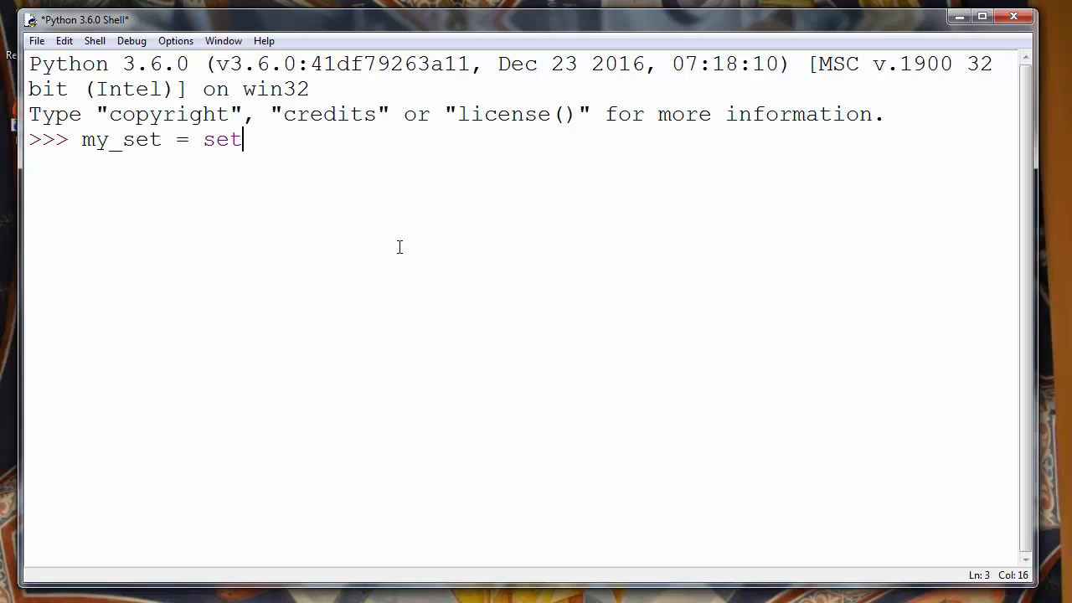
{"action": "type", "text": "([])"}
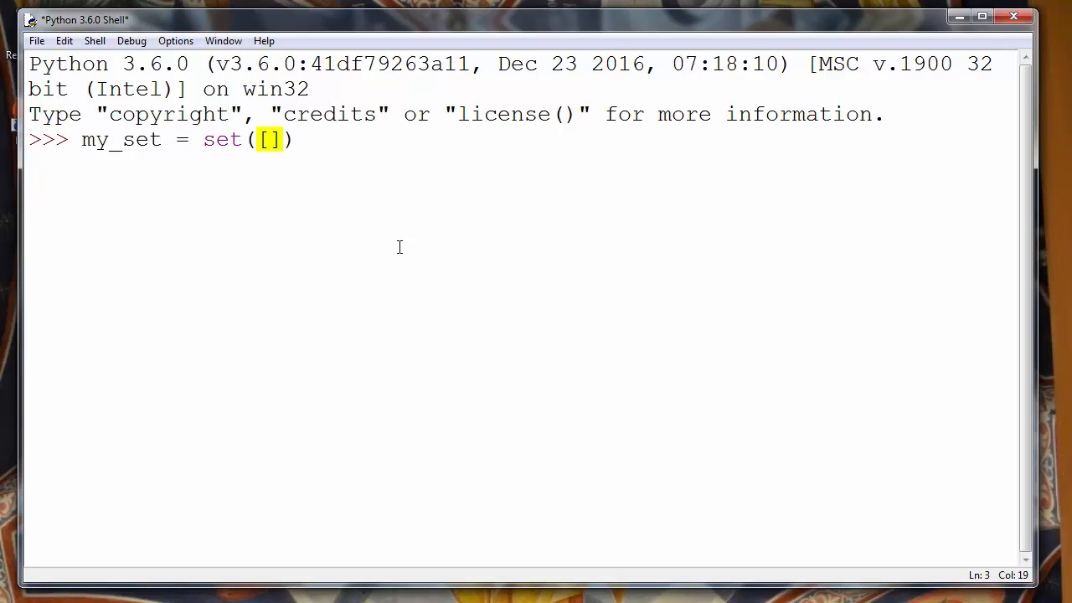
{"action": "type", "text": "1,2,3,4,5"}
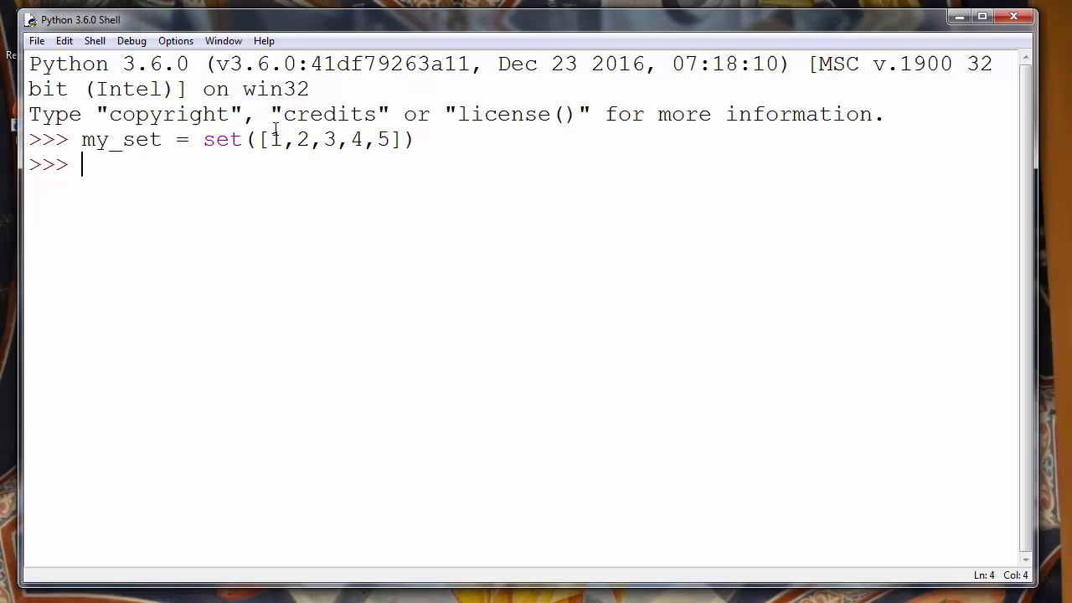
{"action": "left_click_drag", "start_coordinate": [269, 139], "coordinate": [392, 139]}
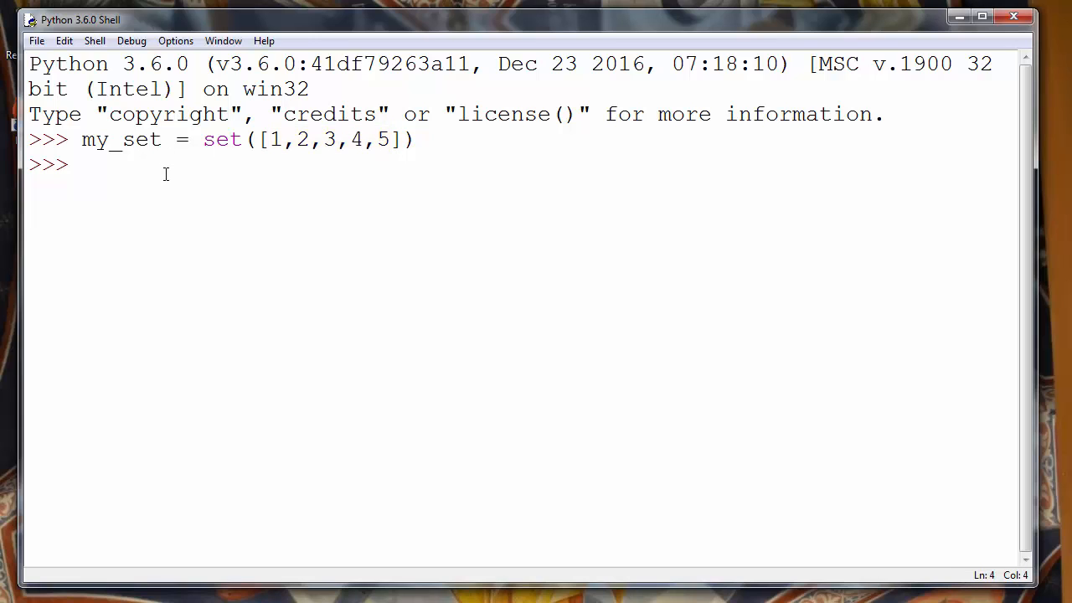
Enter my_set to display its contents {1, 2, 3, 4, 5}.
{"action": "type", "text": "my_se"}
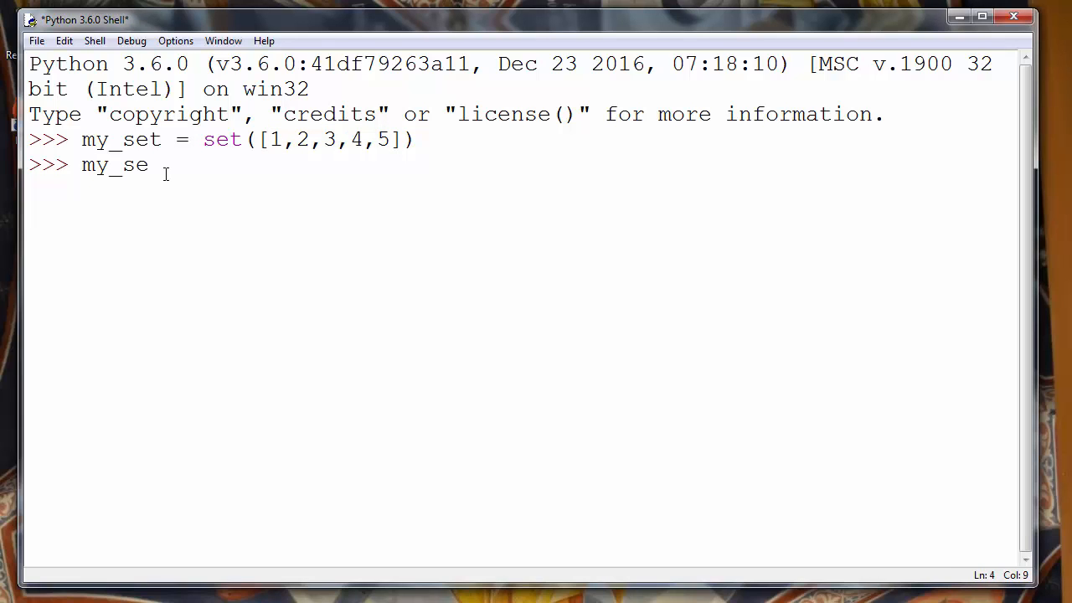
{"action": "key", "text": "Return"}
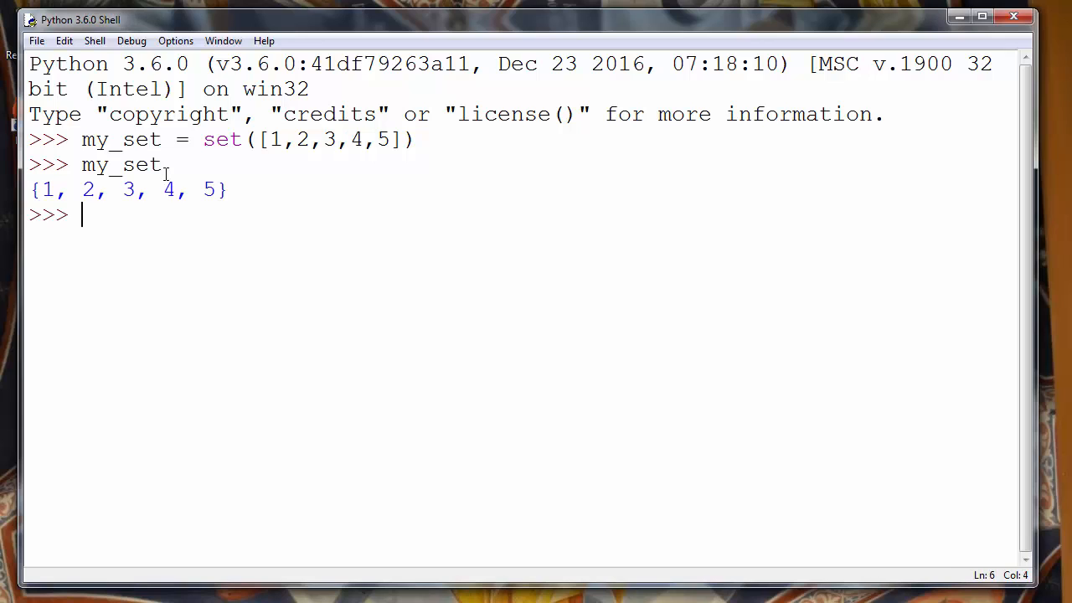
{"action": "left_click_drag", "start_coordinate": [37, 189], "coordinate": [178, 190]}
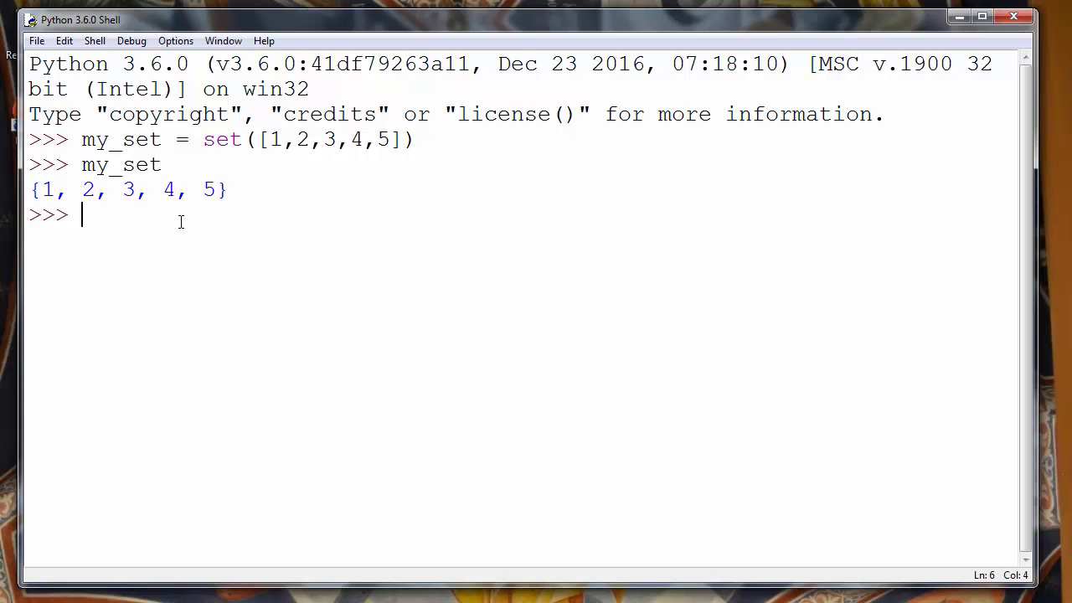
Assign new_set = my_set.copy(), then enter new_set to display the copied set.
{"action": "type", "text": "new"}
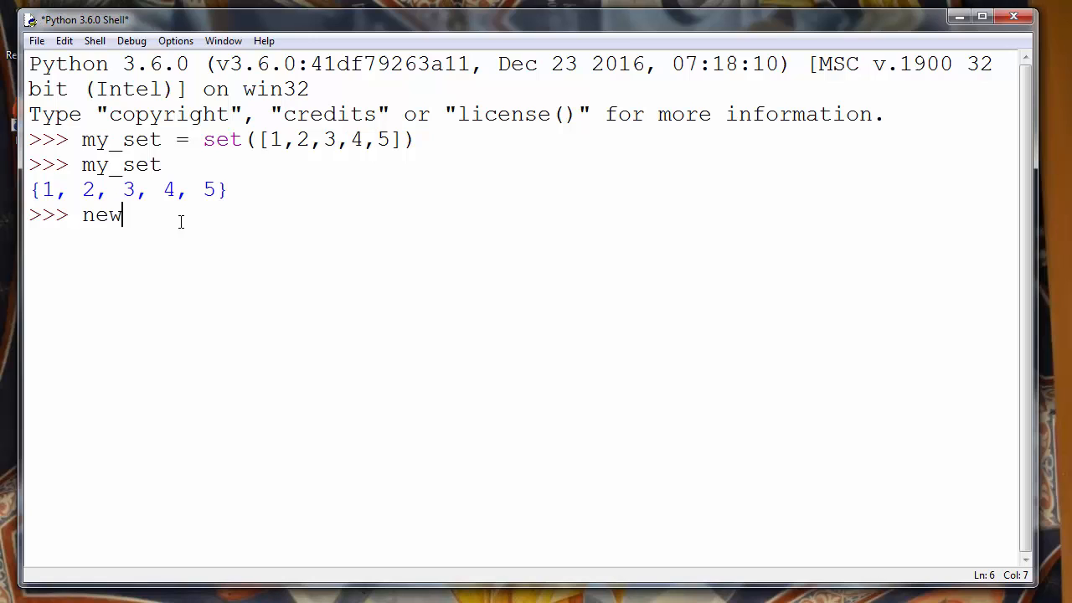
{"action": "type", "text": "_set ="}
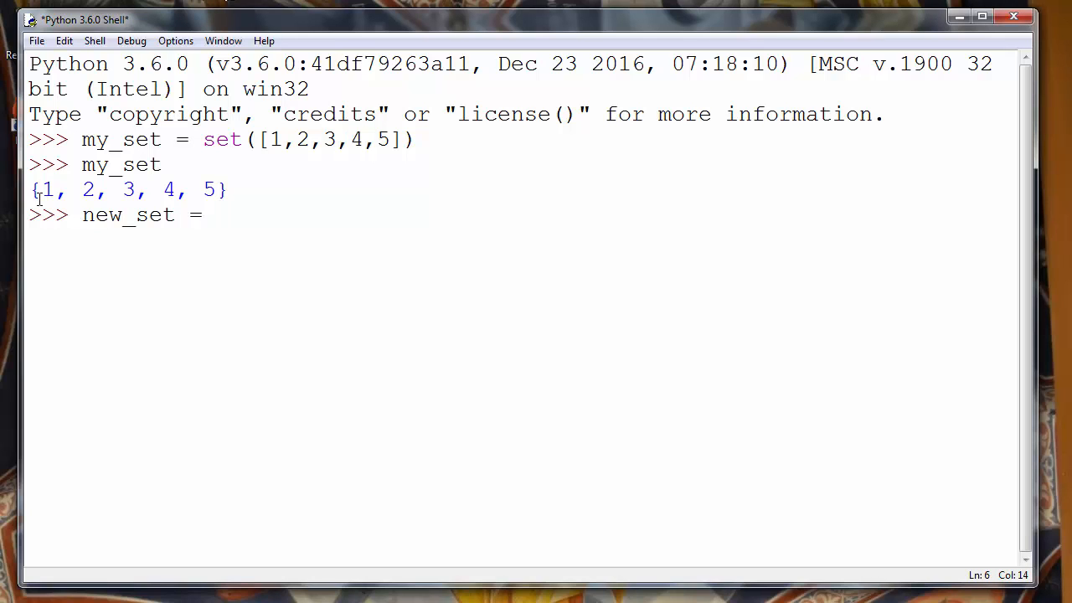
{"action": "left_click_drag", "start_coordinate": [40, 190], "coordinate": [216, 189]}
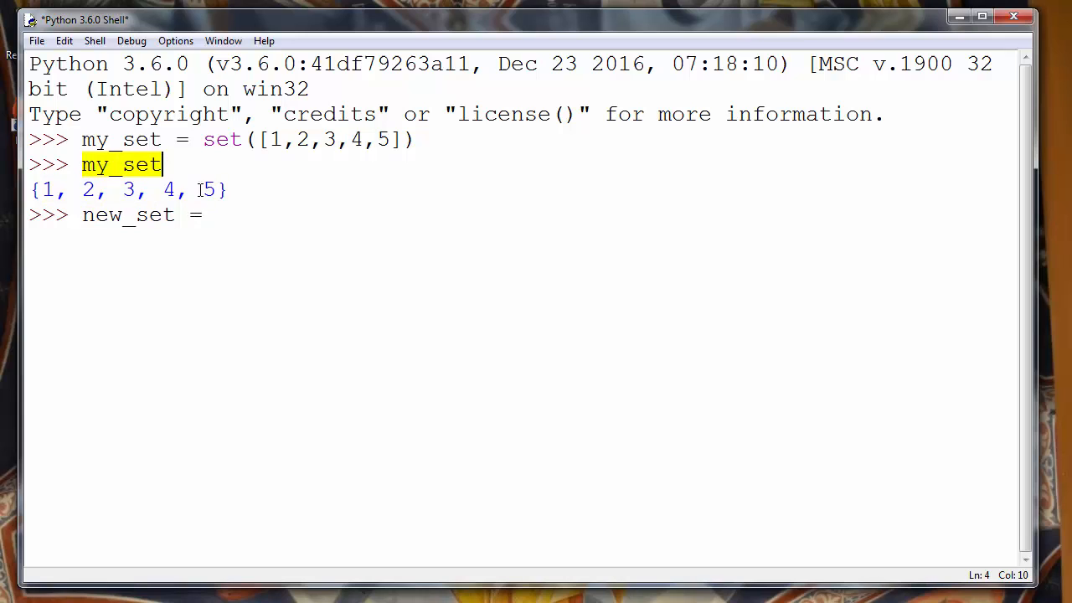
{"action": "type", "text": "my"}
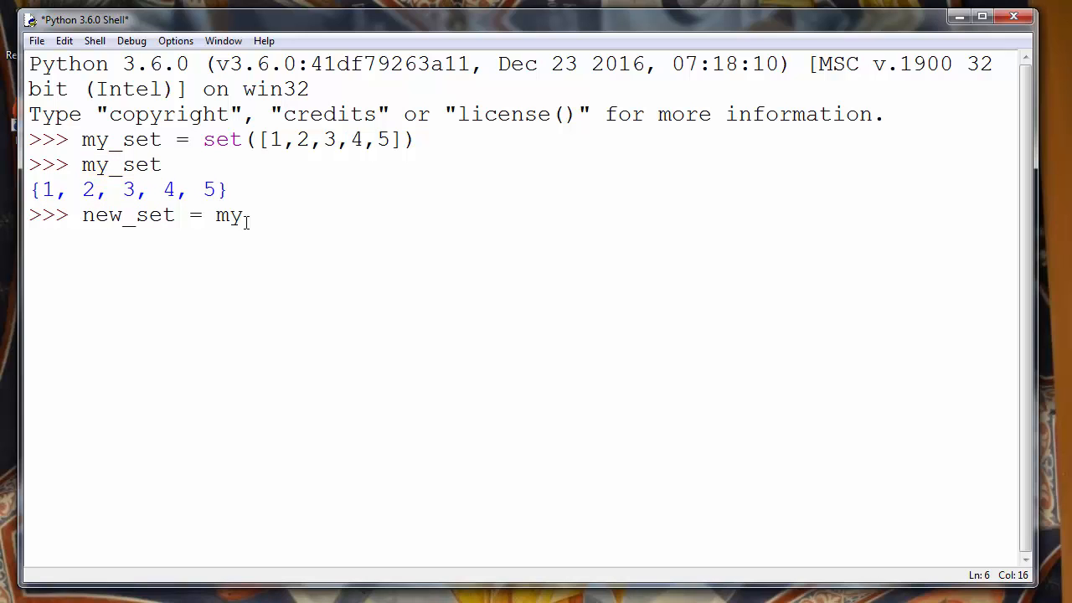
{"action": "type", "text": "_set"}
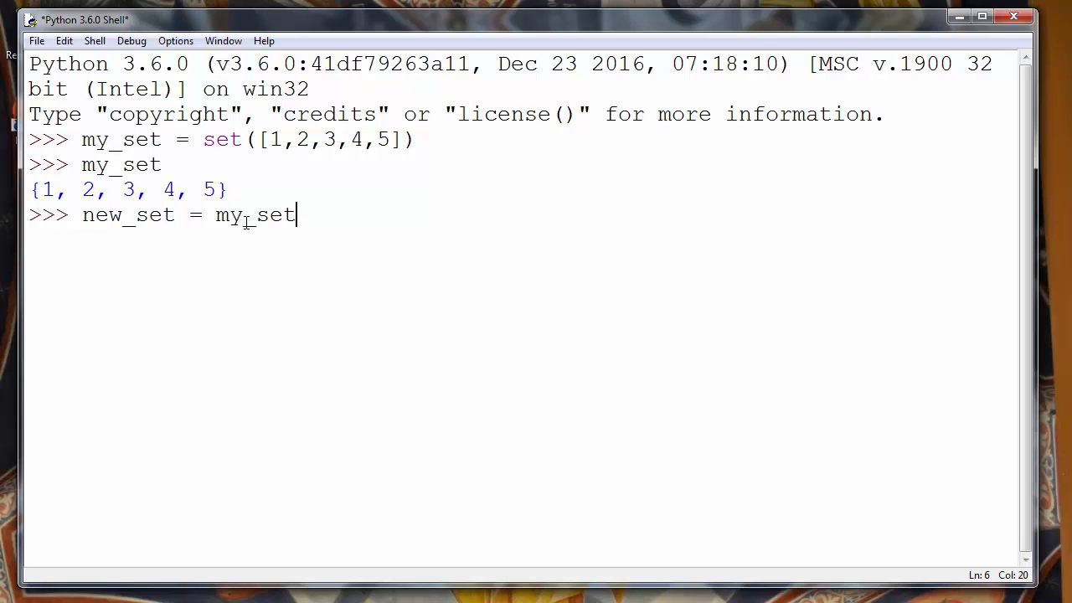
{"action": "type", "text": "."}
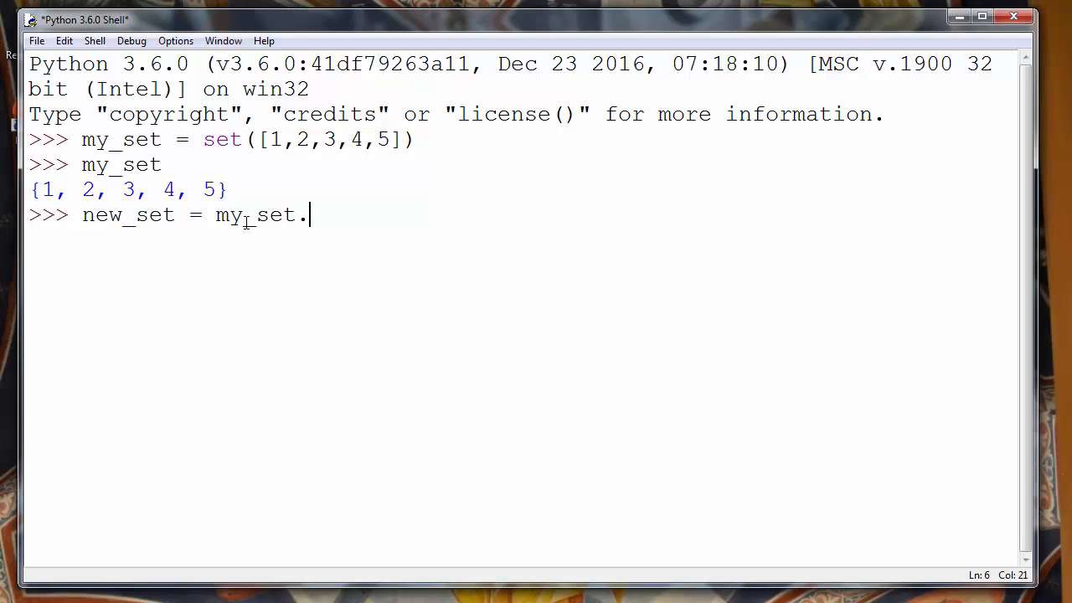
{"action": "type", "text": "copy"}
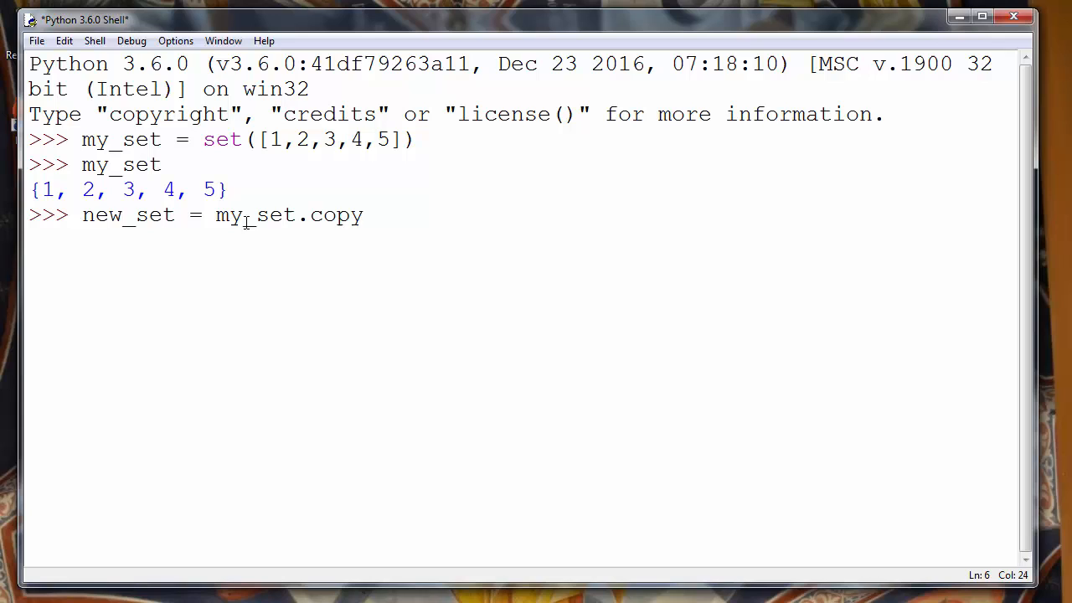
{"action": "type", "text": "()"}
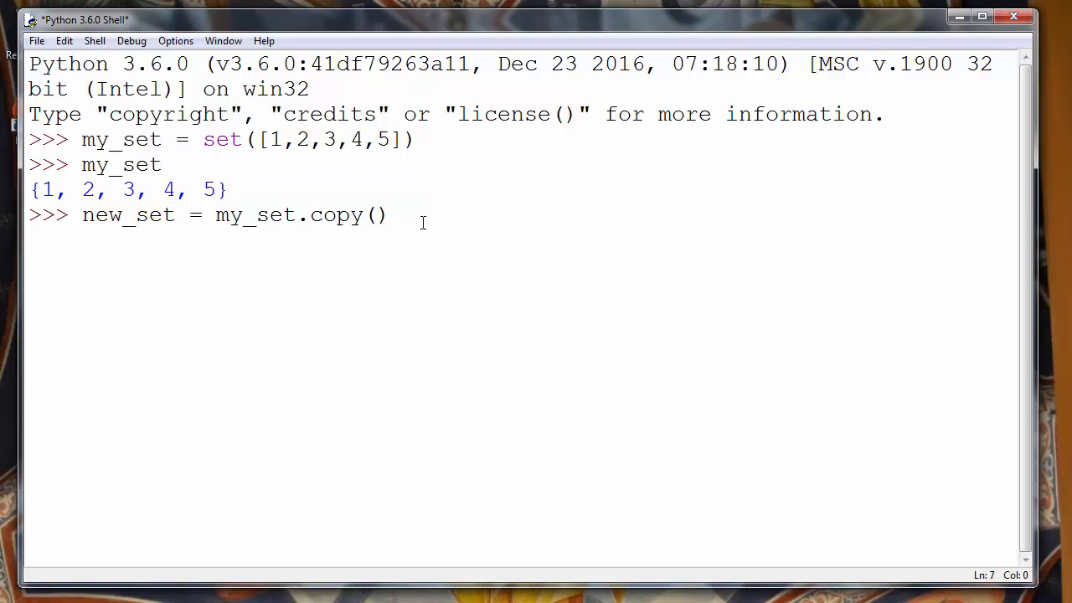
{"action": "type", "text": "new_set"}
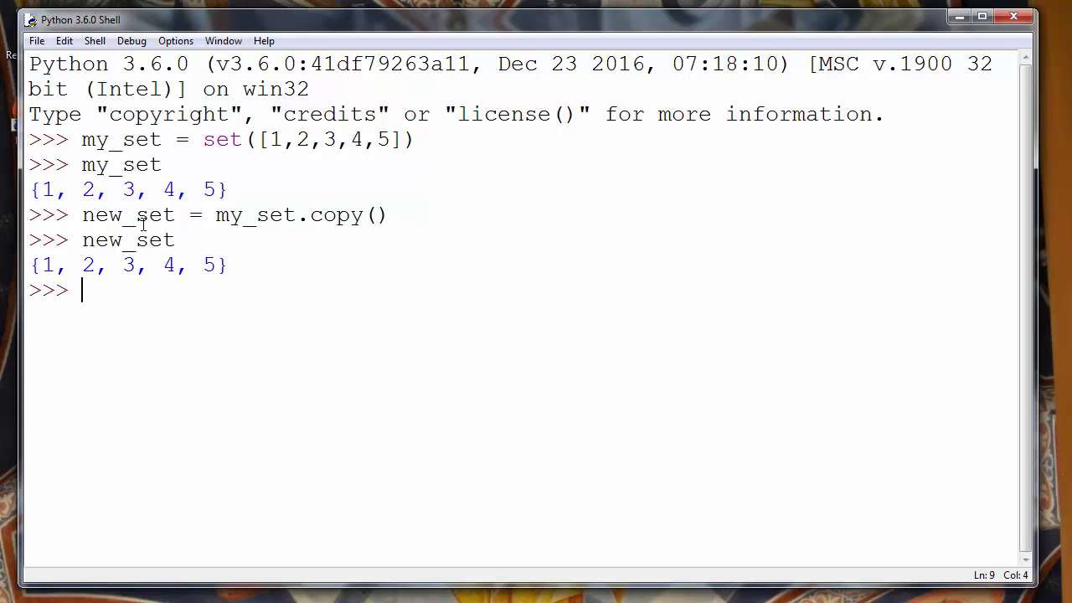
{"action": "double_click", "coordinate": [127, 240]}
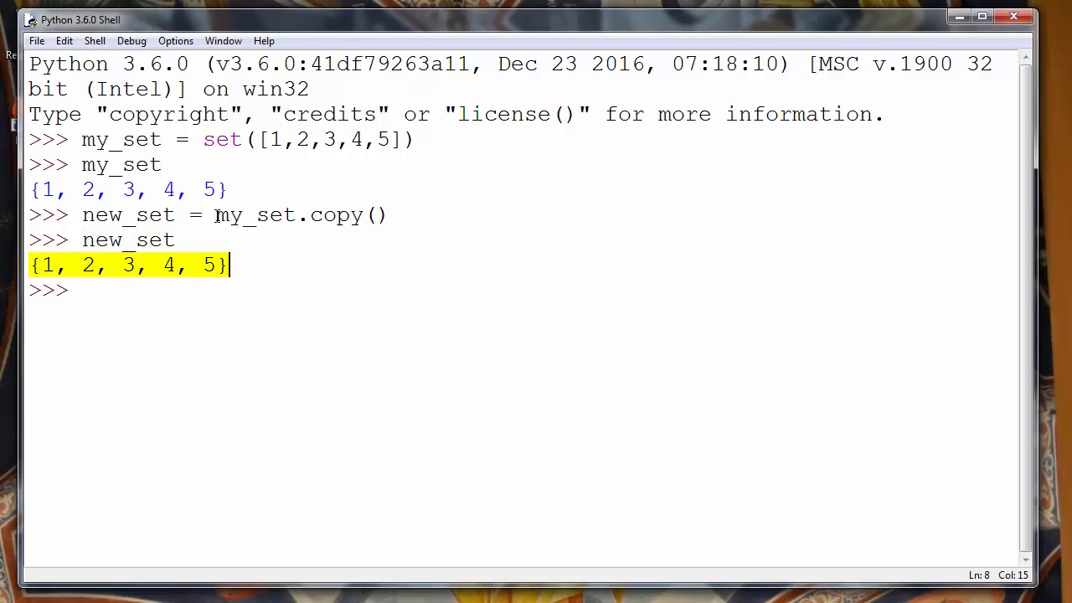
{"action": "double_click", "coordinate": [256, 215]}
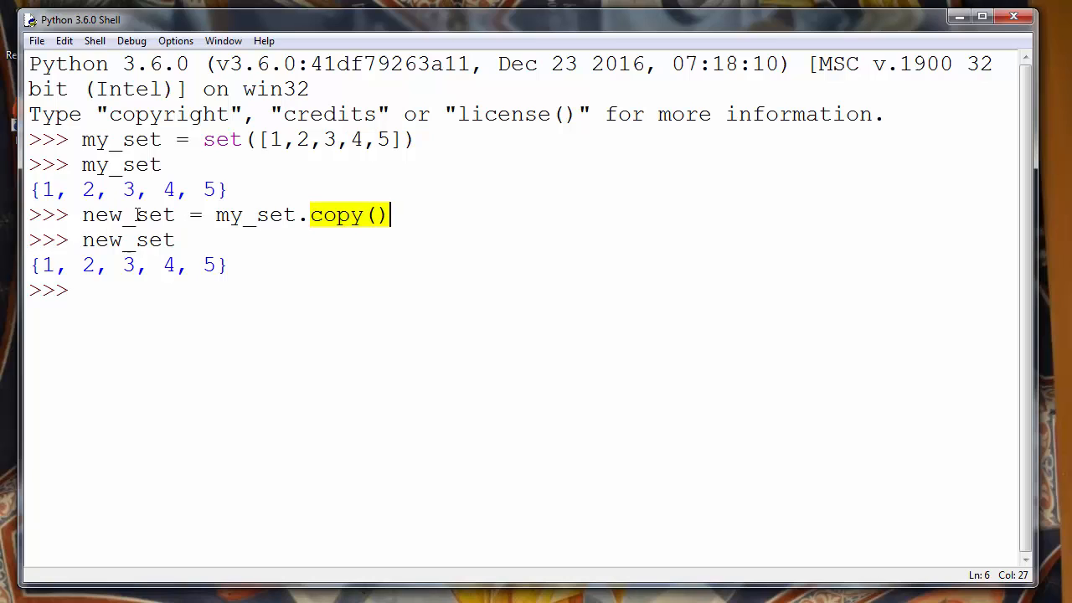
{"action": "double_click", "coordinate": [128, 214]}
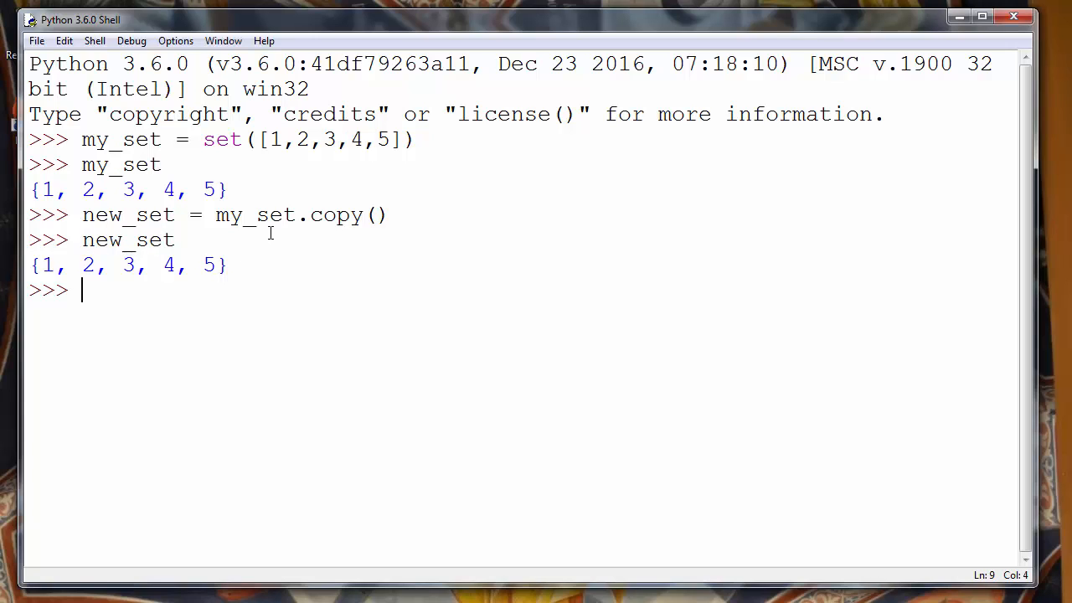
{"action": "mouse_move", "coordinate": [316, 197]}
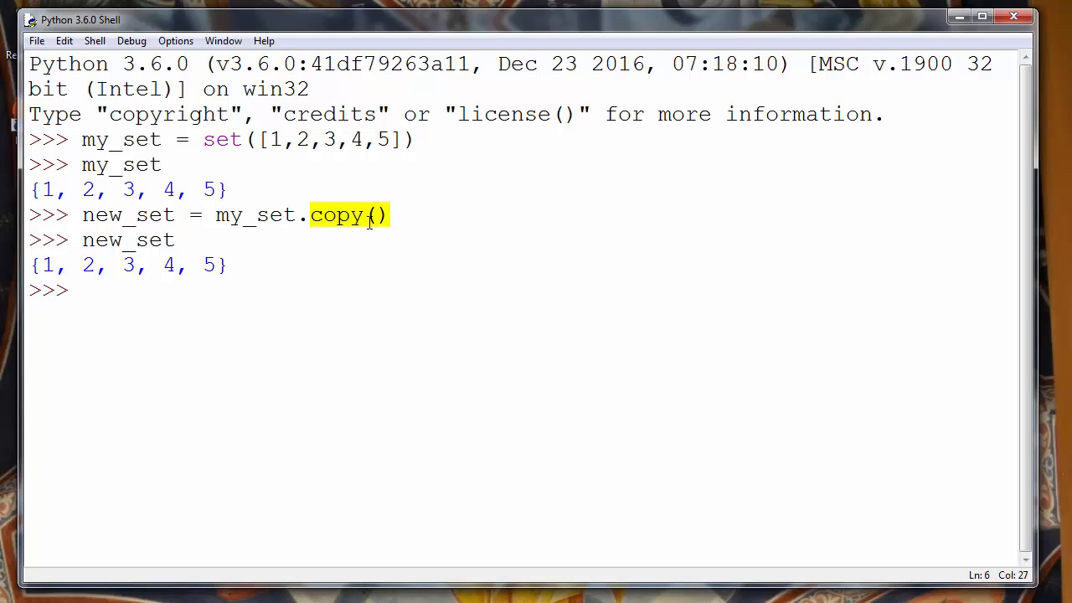
{"action": "double_click", "coordinate": [256, 214]}
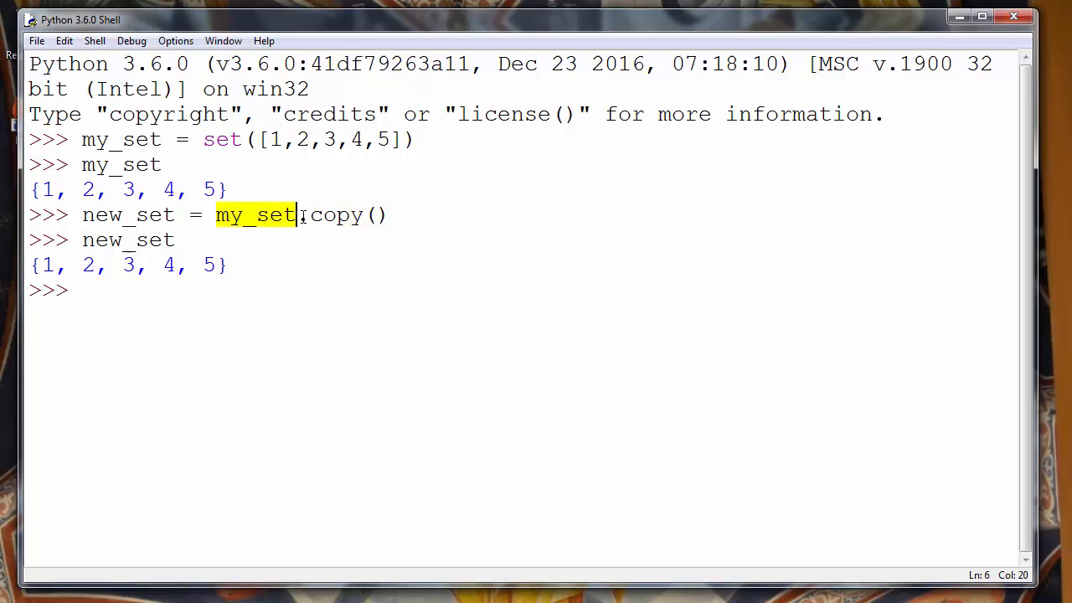
{"action": "double_click", "coordinate": [128, 214]}
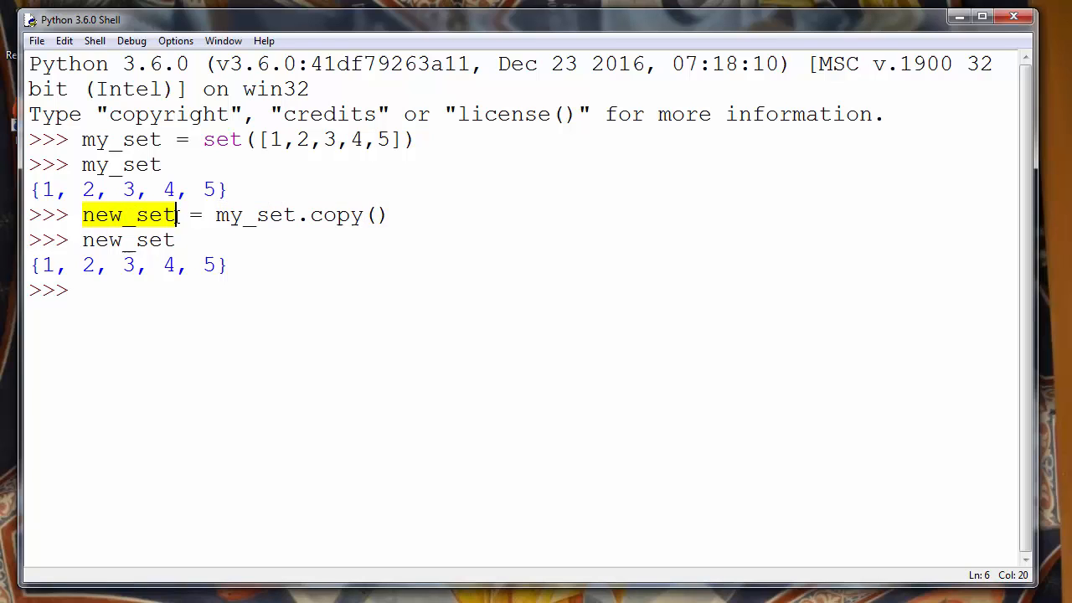
{"action": "mouse_move", "coordinate": [432, 327]}
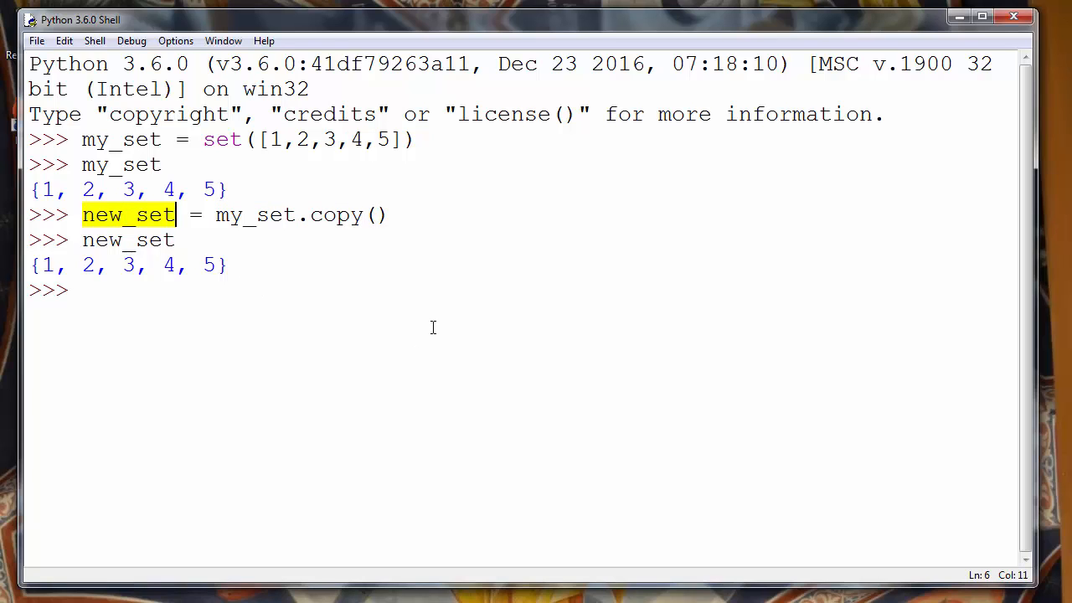